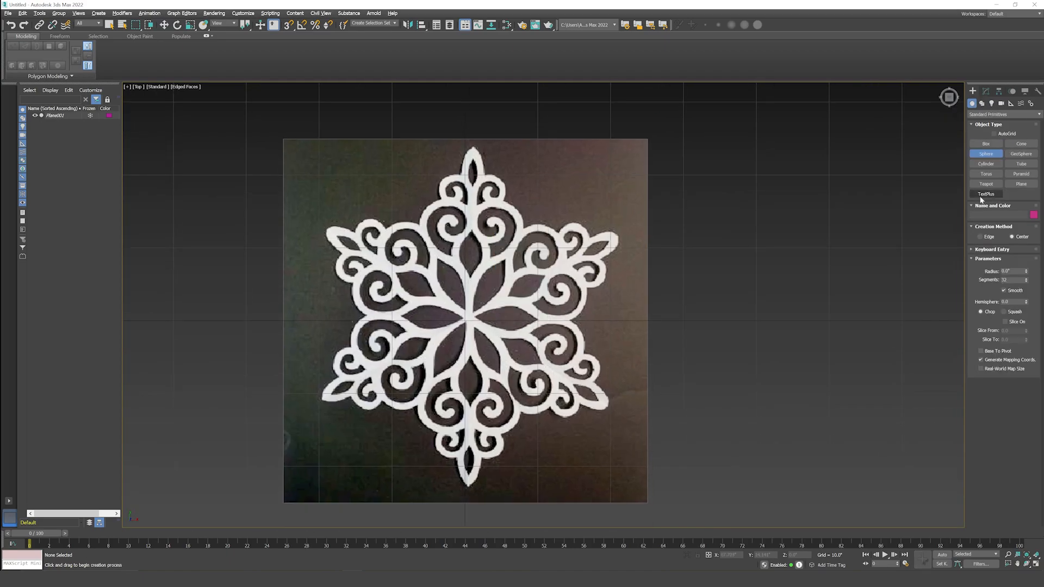
# Create a cylinder centred on the snowflake reference image in the Top view.
pyautogui.click(459, 323)
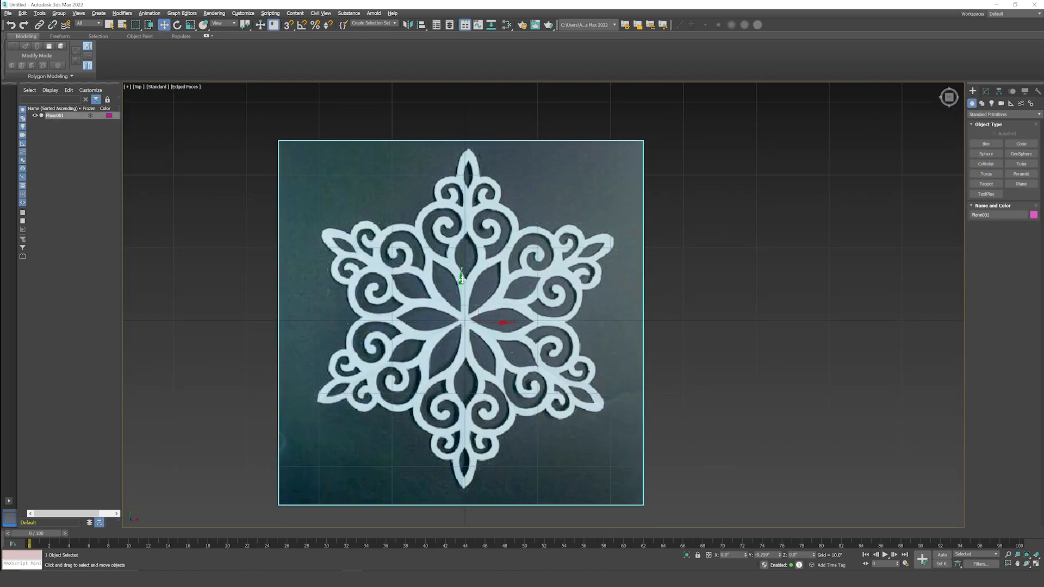
pyautogui.scroll(3)
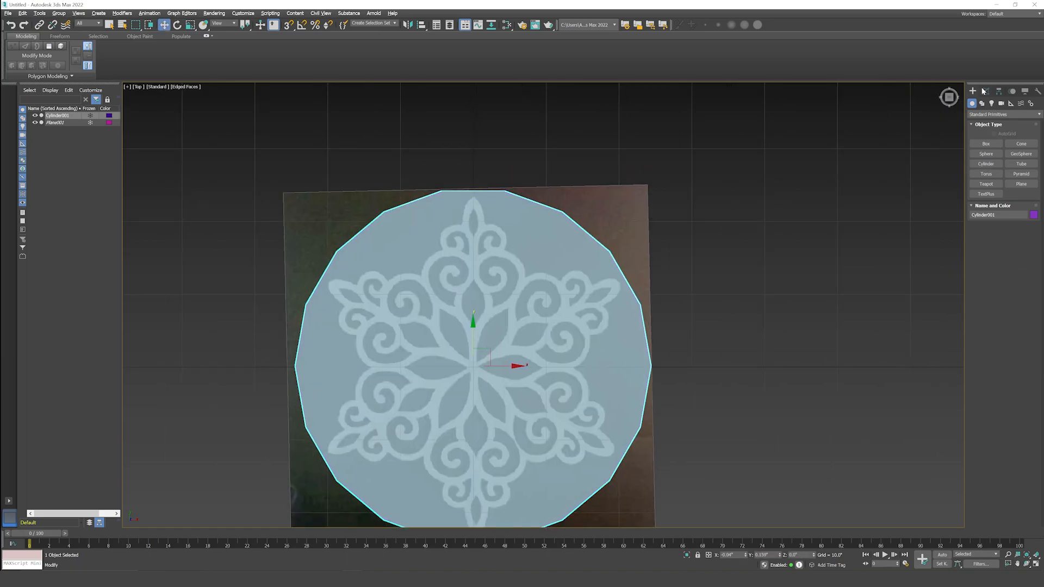
pyautogui.click(980, 91)
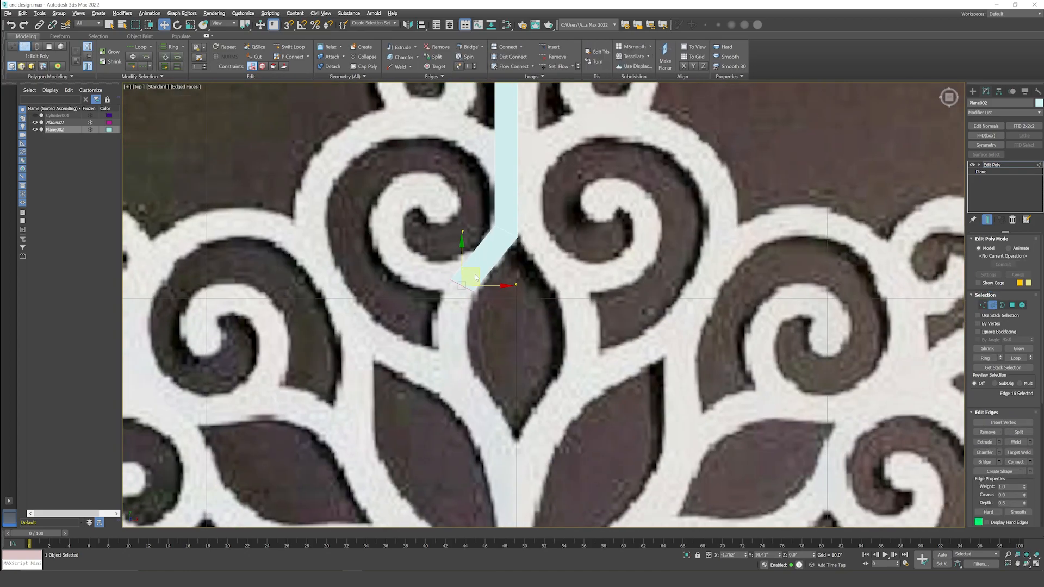
# Extend the poly strip along the central stem and shape its vertices to the lace outline.
pyautogui.click(985, 304)
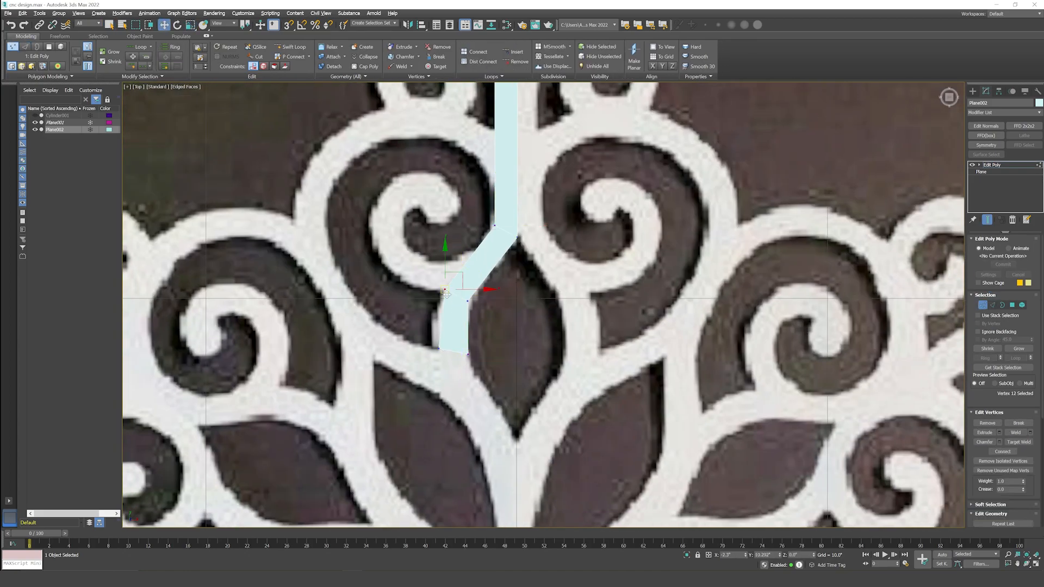
pyautogui.click(985, 304)
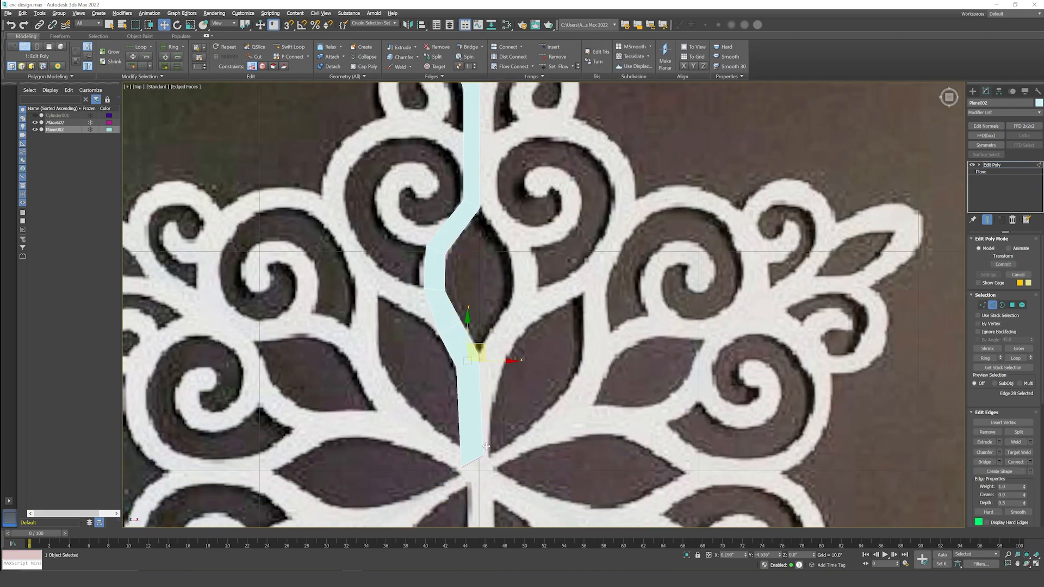
pyautogui.scroll(3)
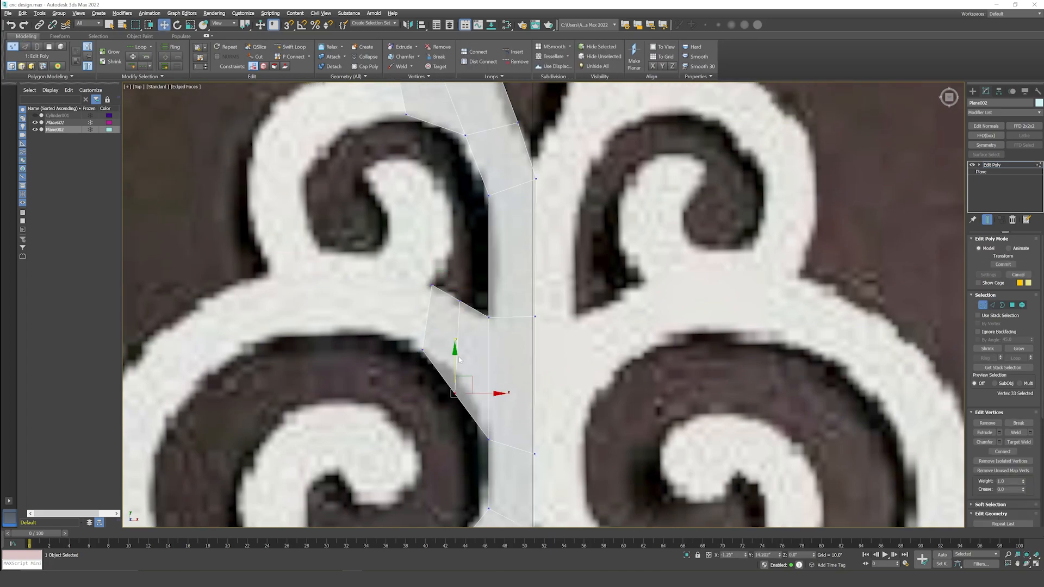
pyautogui.click(993, 305)
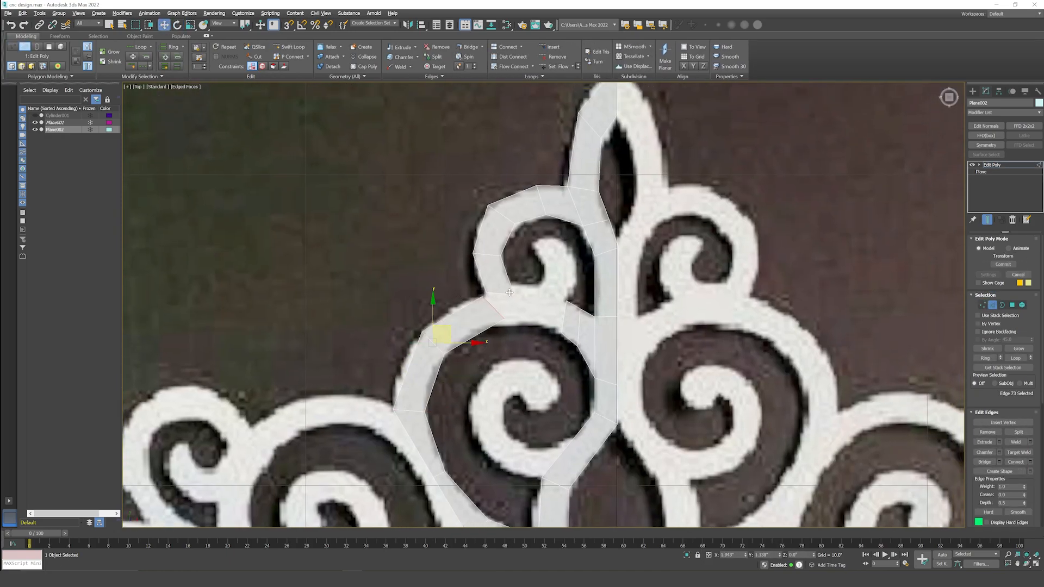
# Continue the strip into the first scroll, spiralling it toward the scroll's centre.
pyautogui.scroll(3)
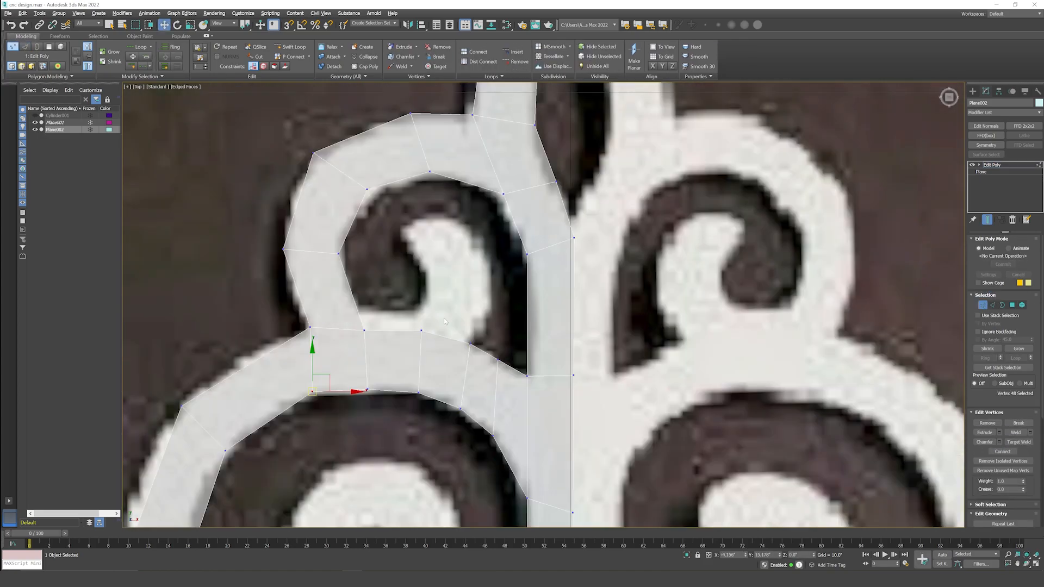
pyautogui.click(993, 304)
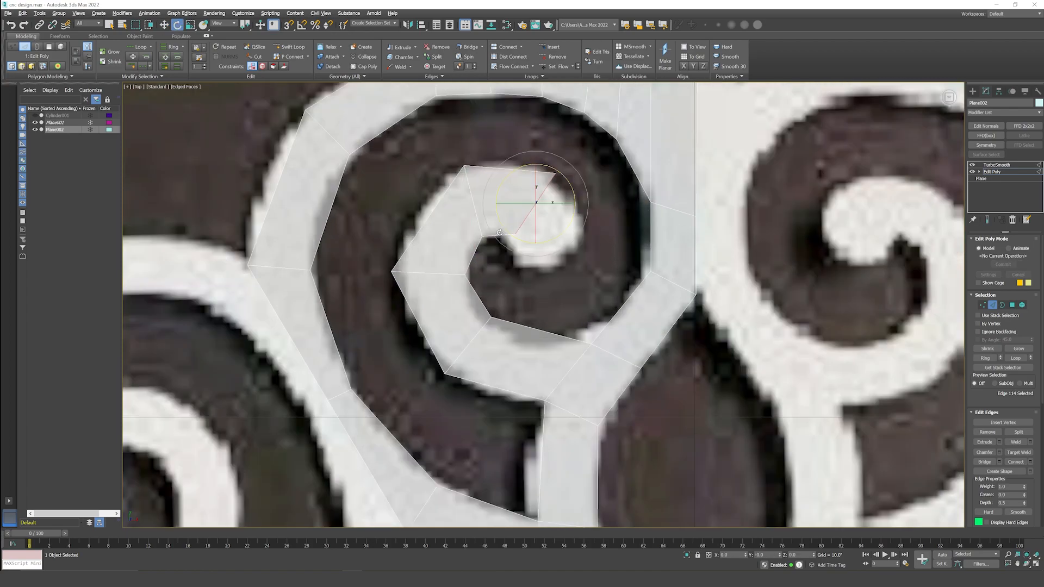
pyautogui.click(983, 305)
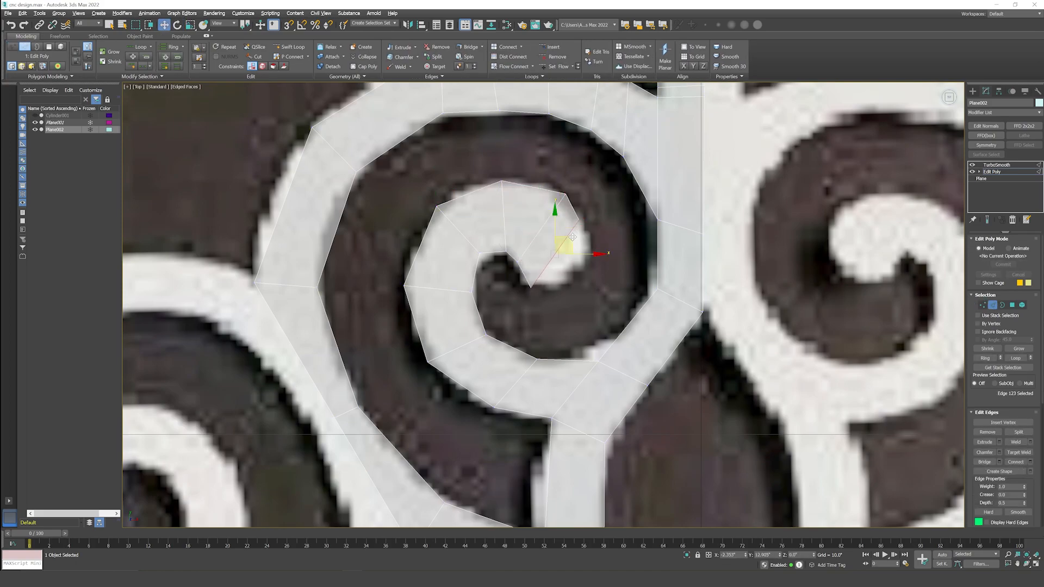
pyautogui.click(984, 304)
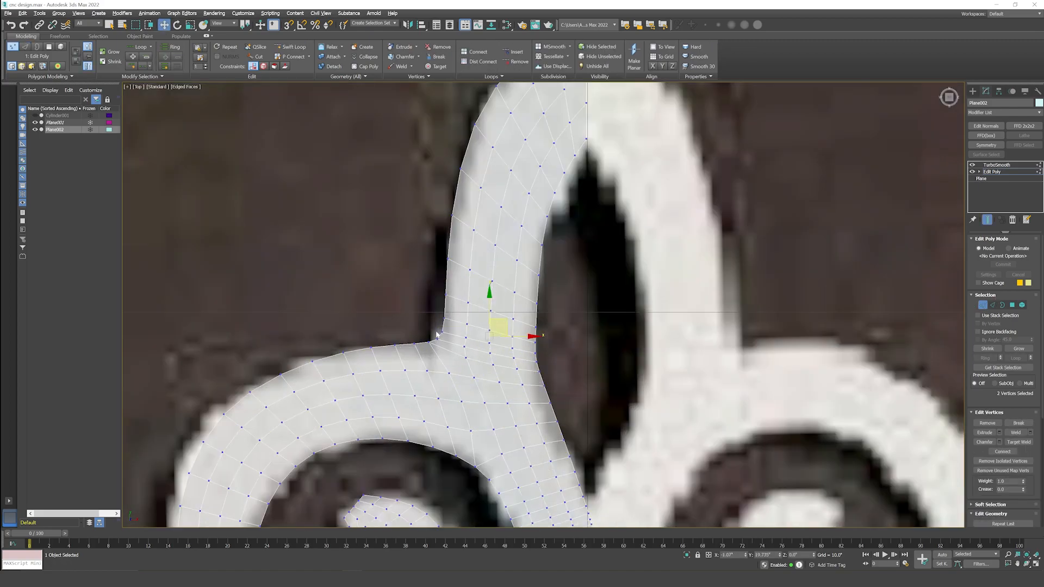
# Adjust the branch junction and top-stem vertices, then select the half-arm polygons.
pyautogui.click(997, 165)
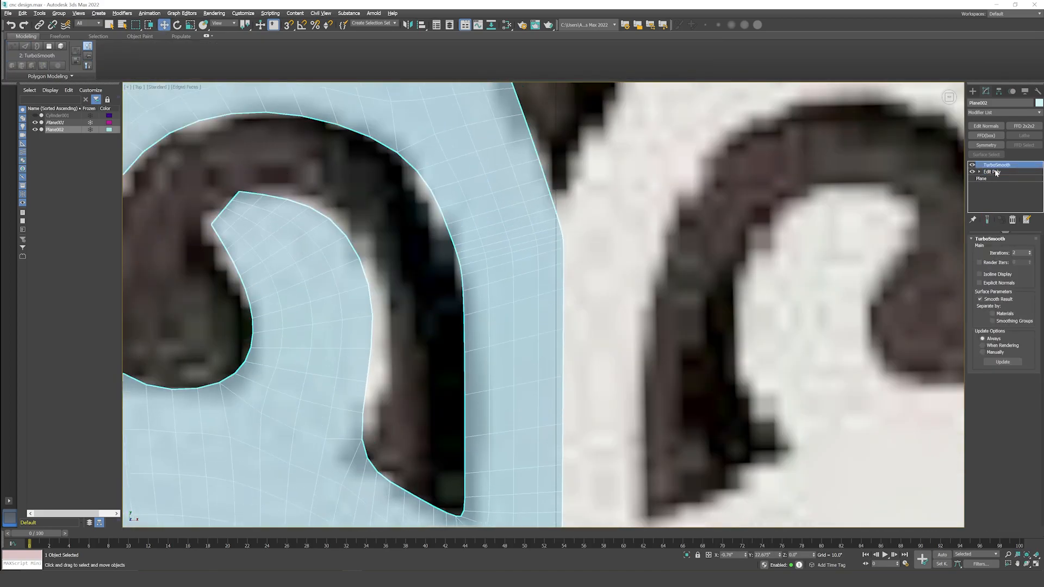
pyautogui.click(992, 171)
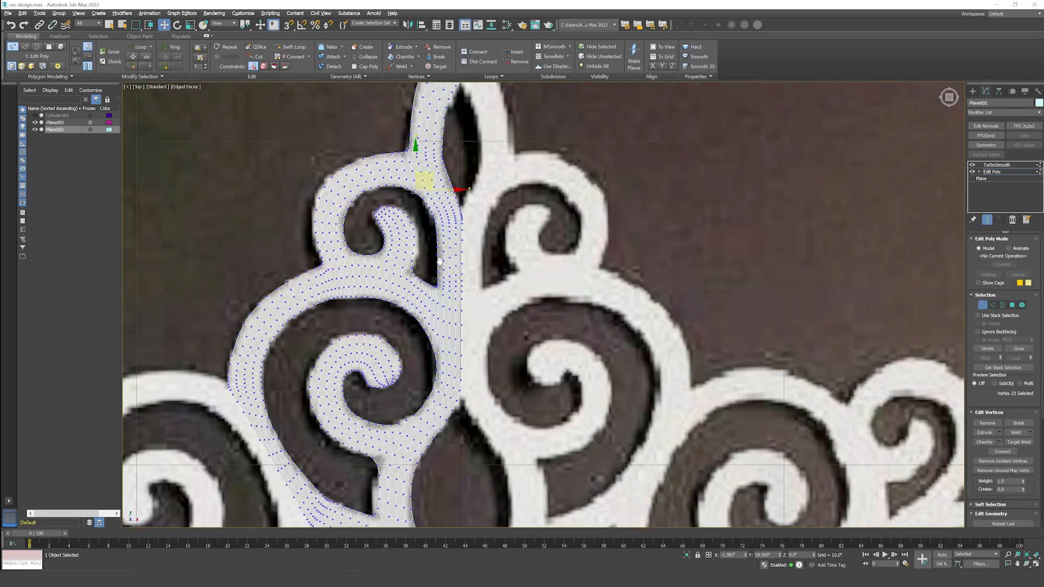
pyautogui.click(992, 305)
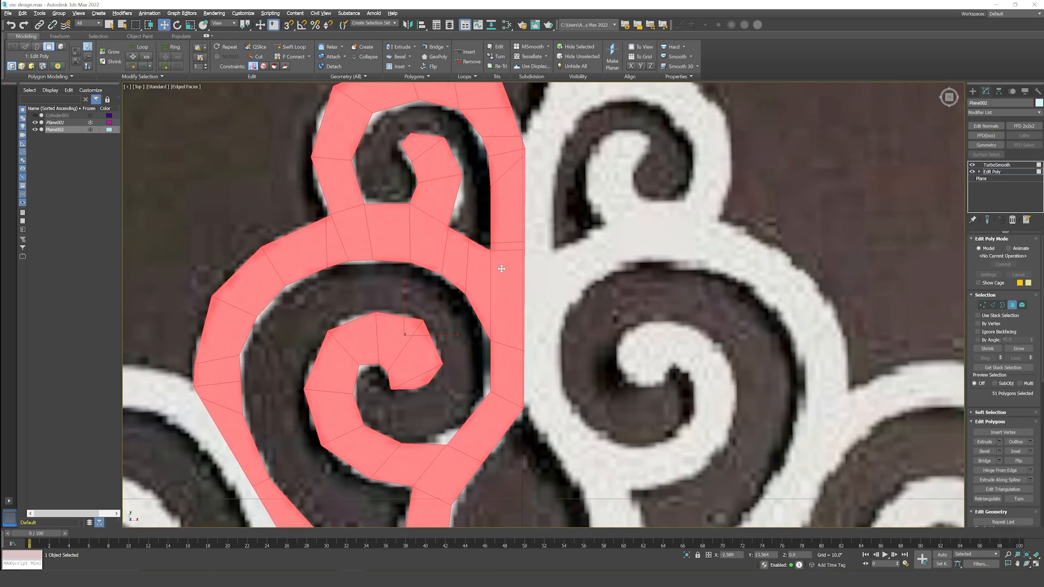
pyautogui.click(980, 304)
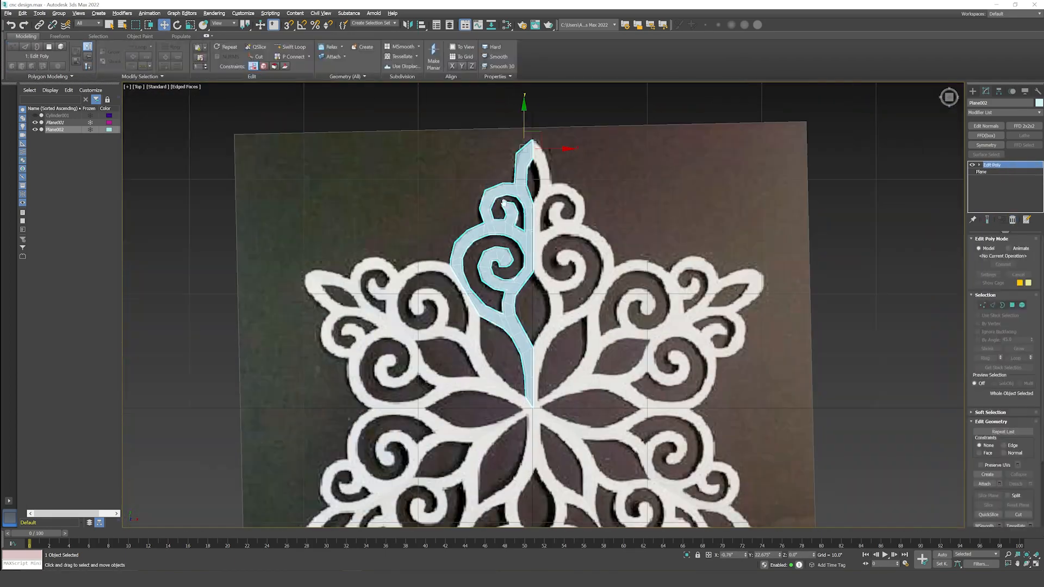
# Cut and connect the centre tip, remove the sliver polygon and tidy the corner vertex.
pyautogui.click(986, 91)
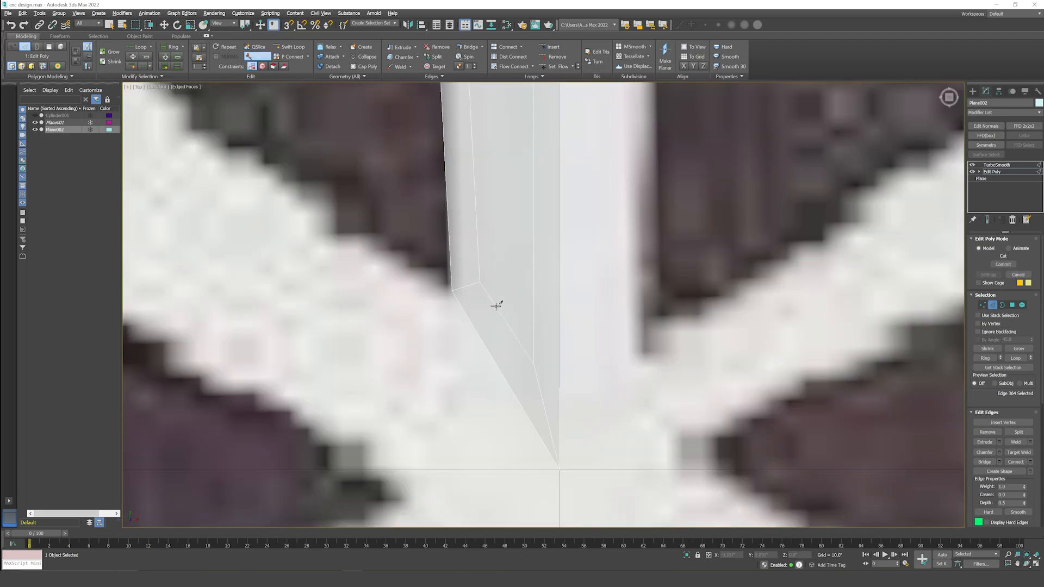
pyautogui.click(58, 115)
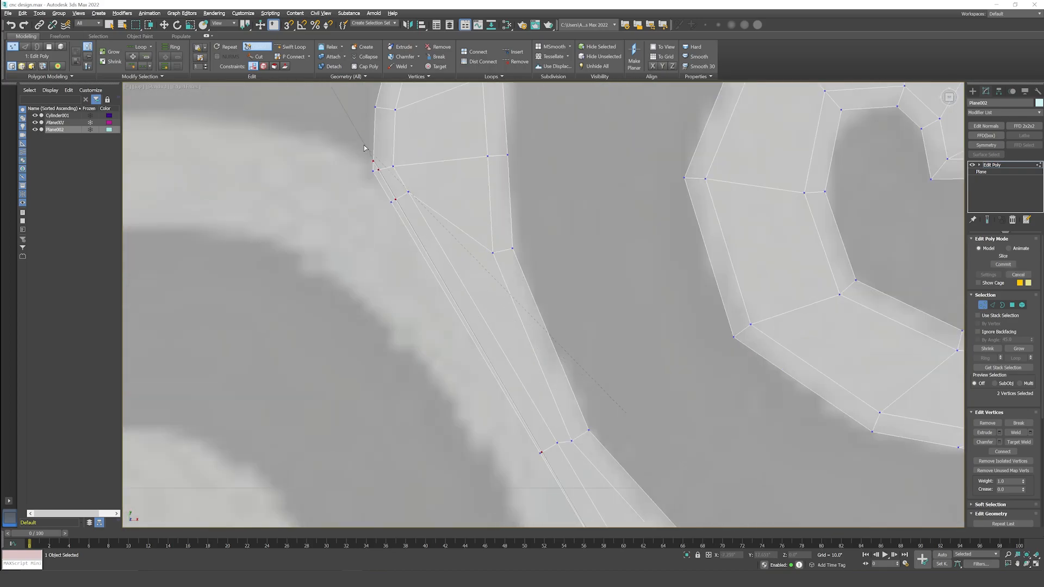
pyautogui.click(1022, 305)
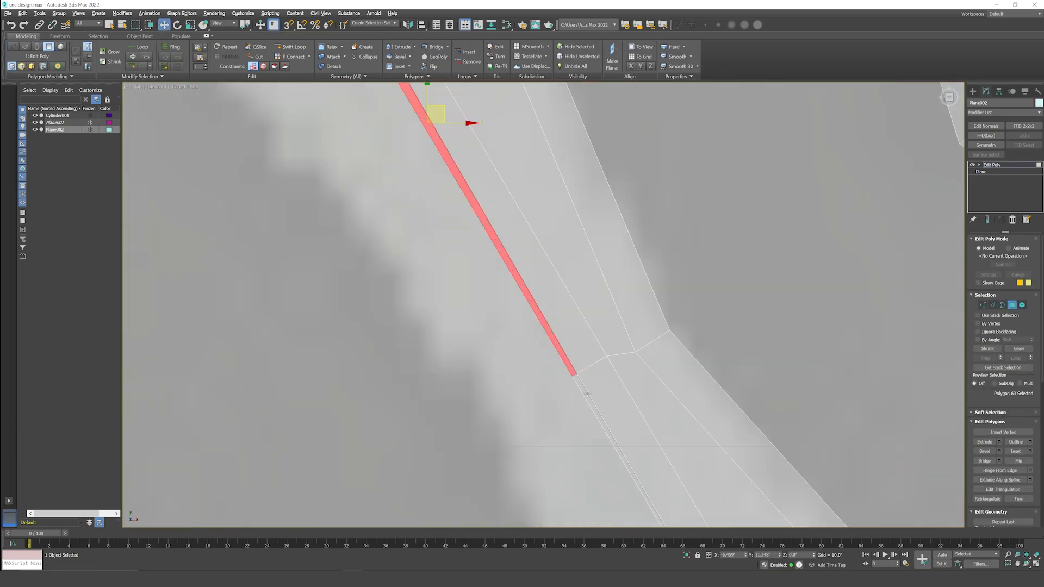
pyautogui.click(983, 304)
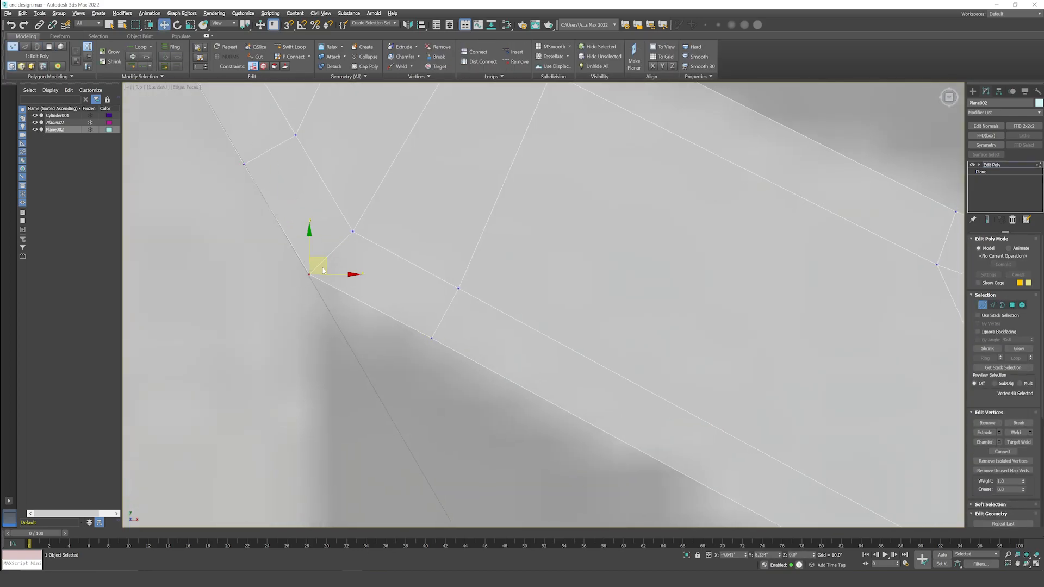
pyautogui.click(1022, 304)
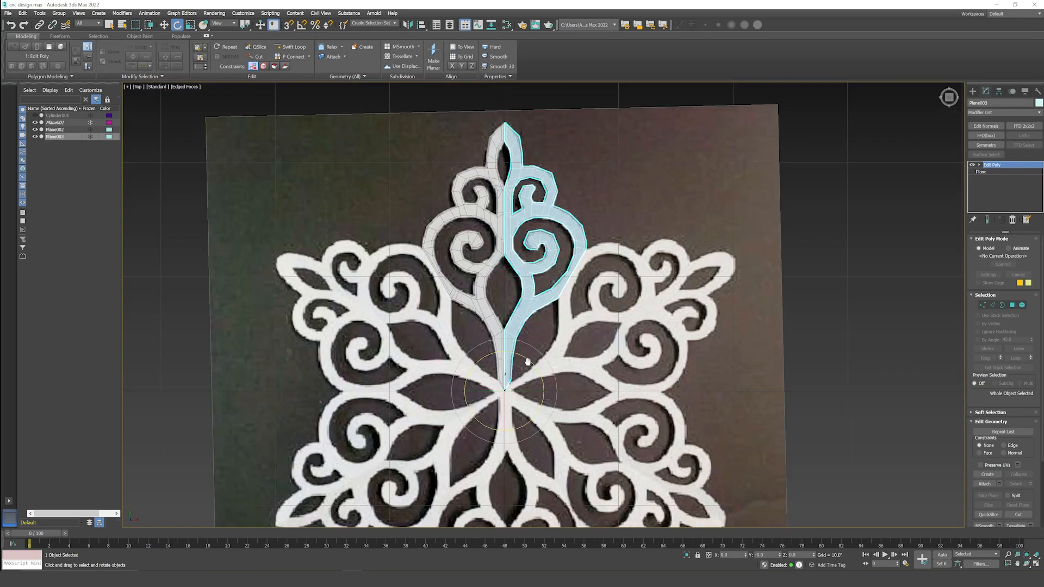
# Shift-rotate a copy of the arm 60° around the centre via Clone Options.
pyautogui.click(978, 304)
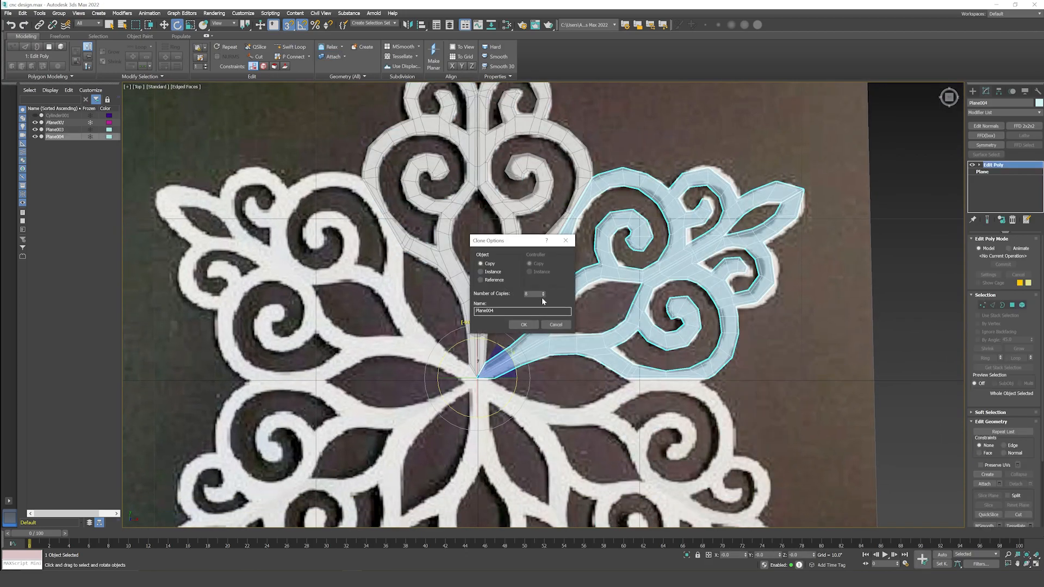
pyautogui.click(523, 325)
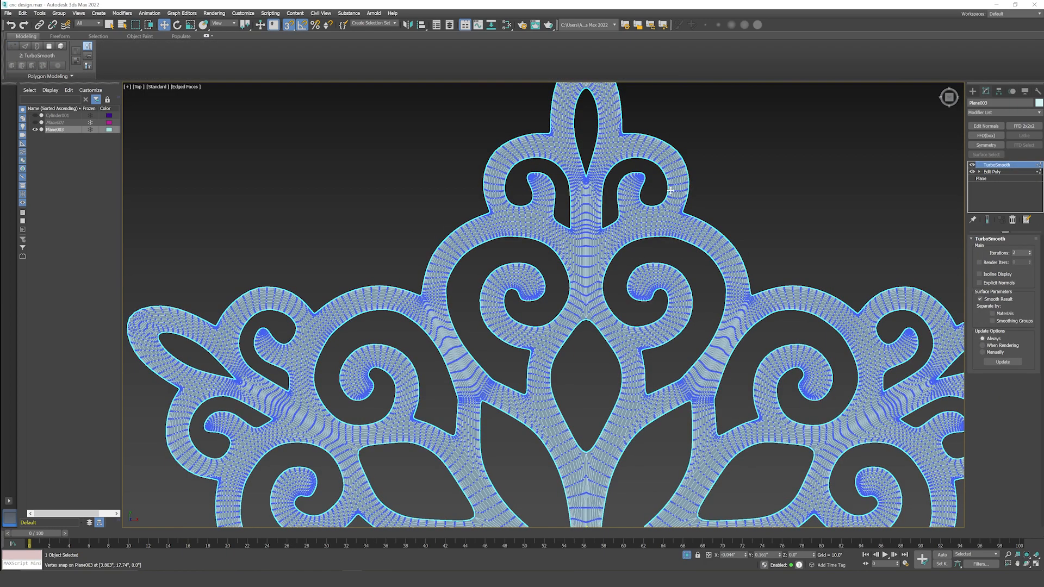
# Add a Shell modifier with an outer amount to thicken the snowflake mesh.
pyautogui.click(992, 172)
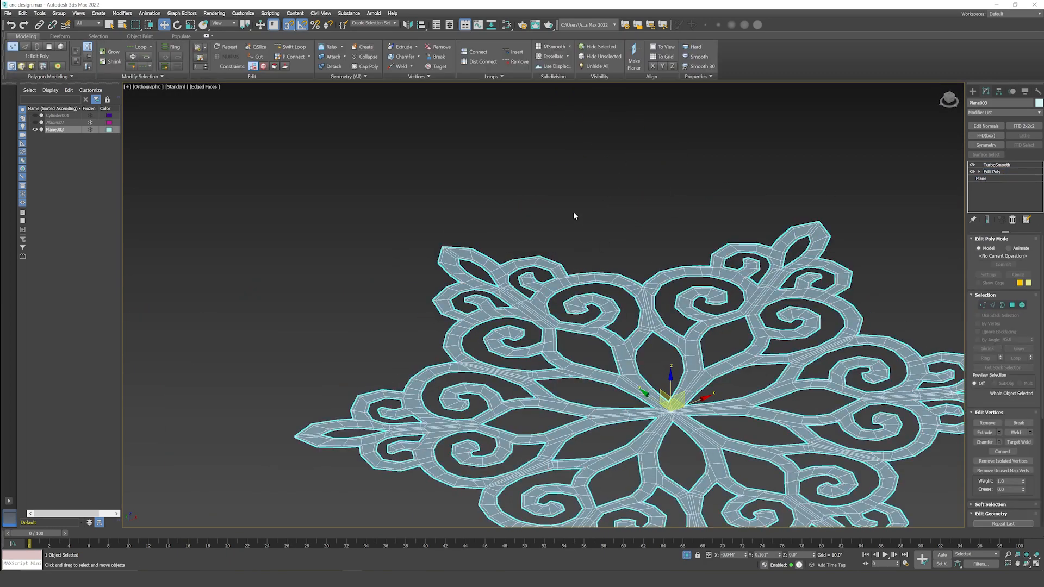
pyautogui.click(1001, 112)
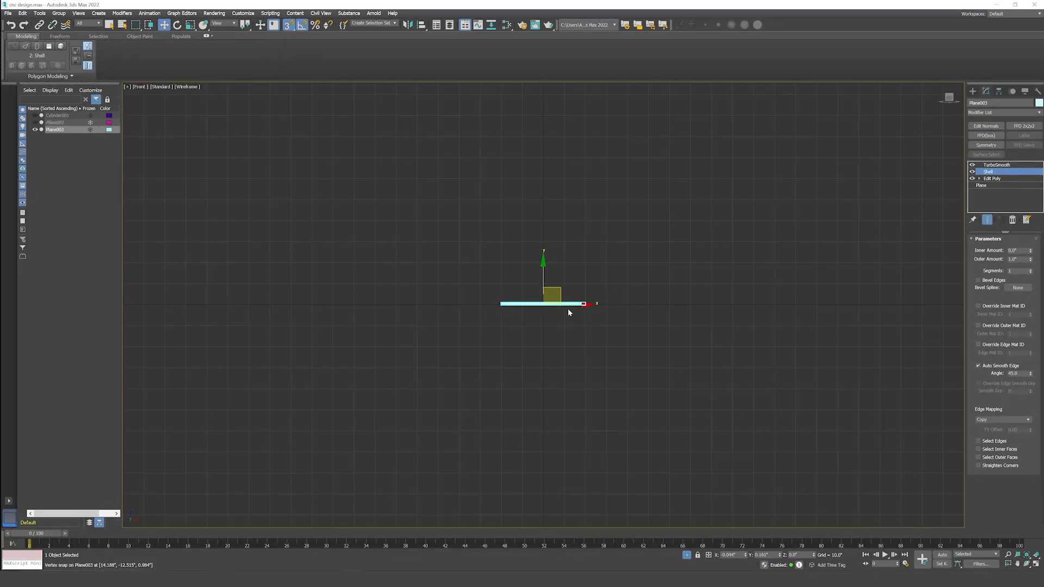
pyautogui.rightClick(569, 312)
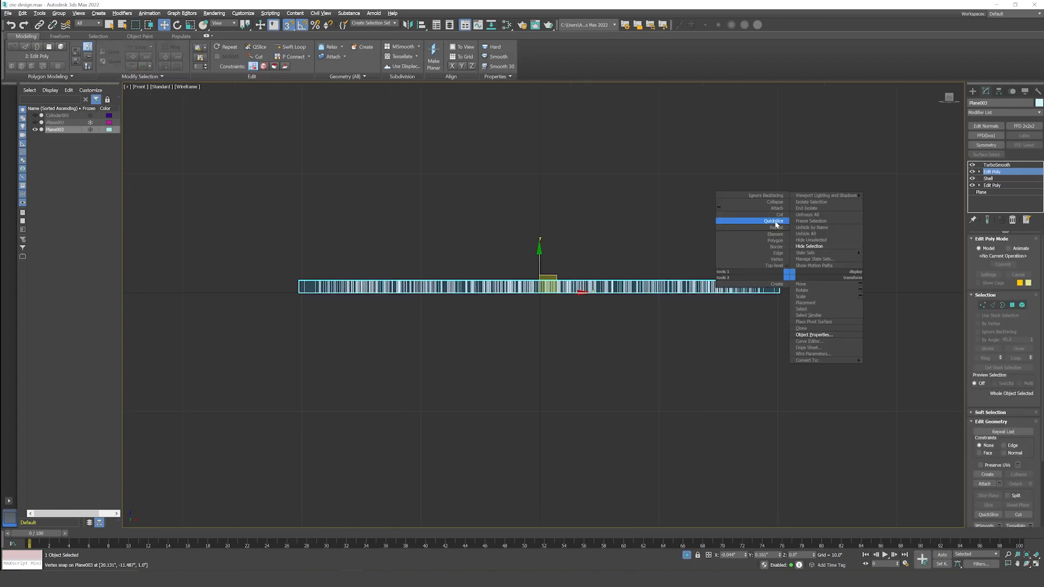